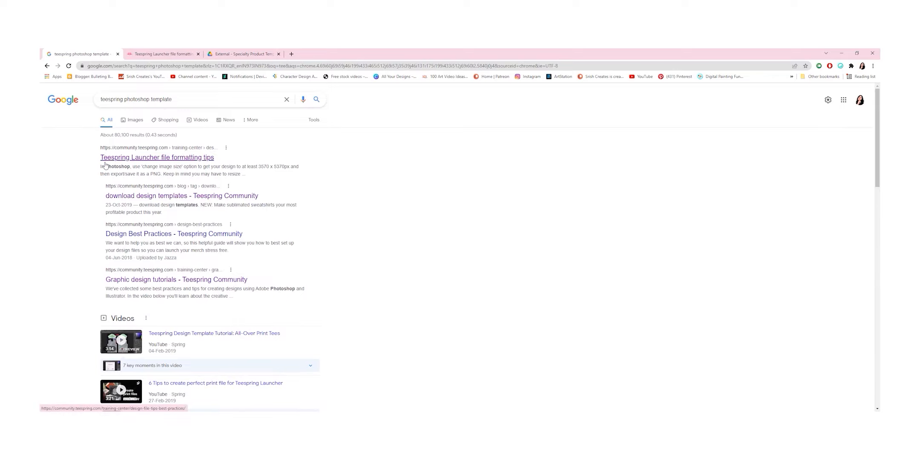
# Read the Teespring Launcher file formatting tips article down to its Additional tips.
pyautogui.click(155, 156)
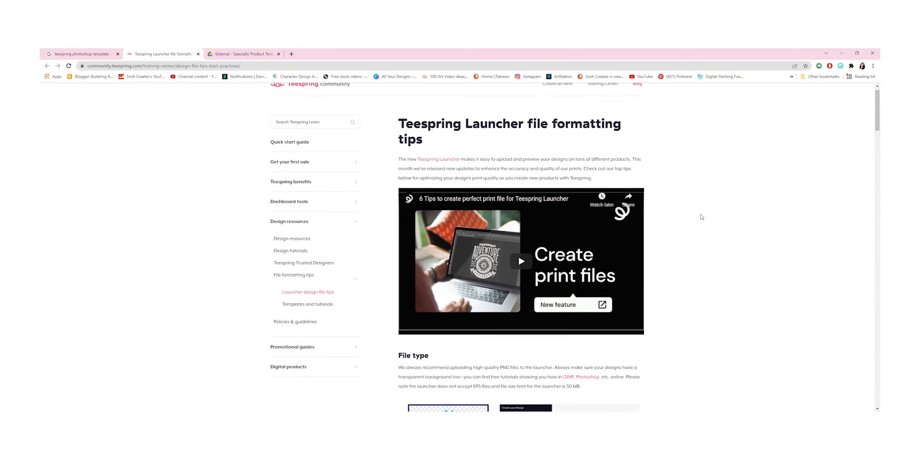
pyautogui.scroll(-3)
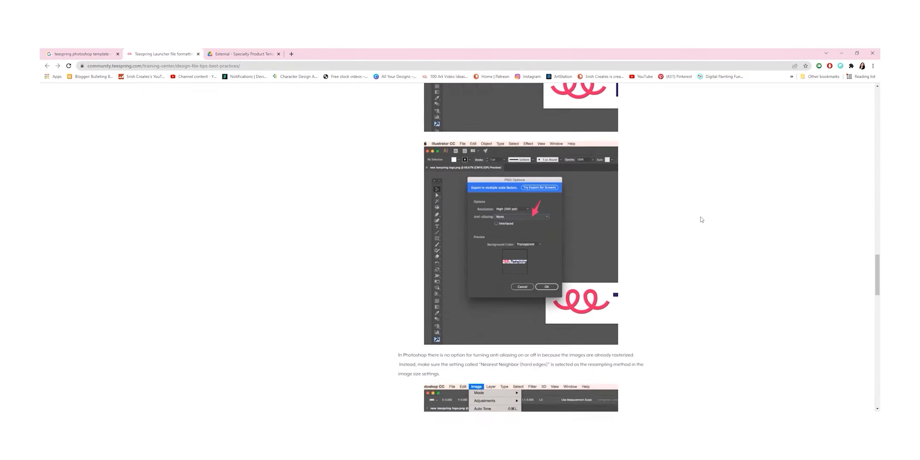
pyautogui.scroll(-3)
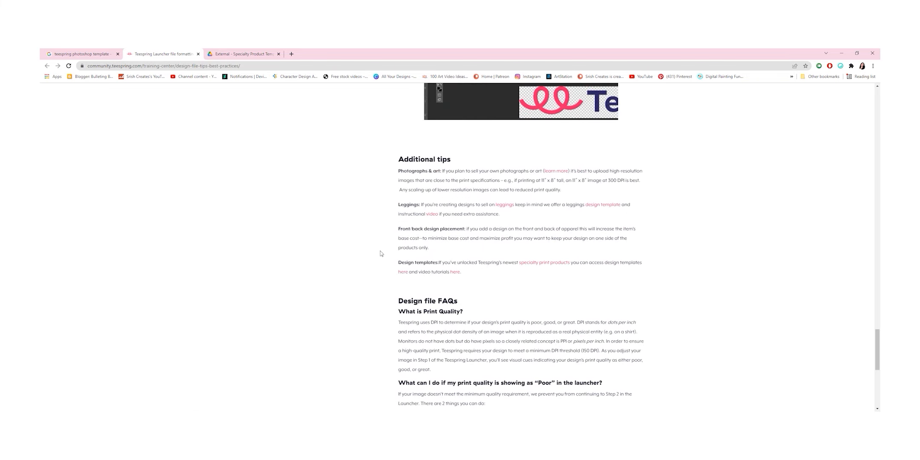
pyautogui.click(242, 54)
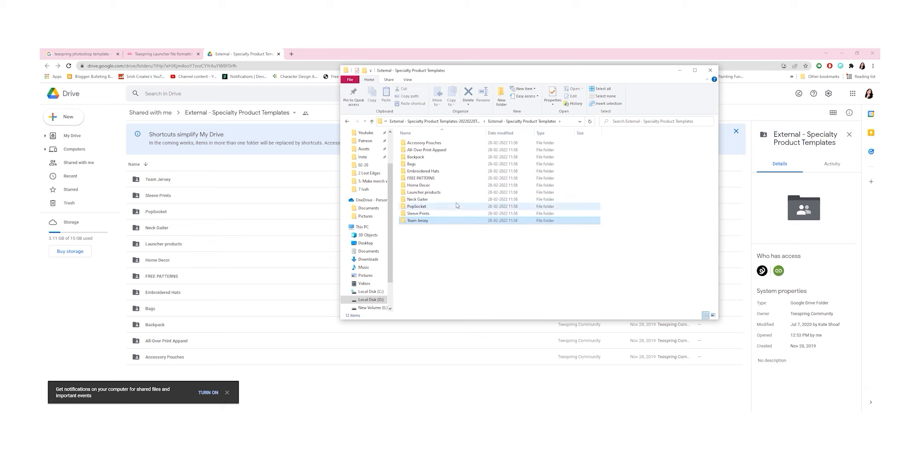
# Browse FREE PATTERNS, then open All_over_print_unisex_t-shirt from All-Over Print Apparel in Photoshop.
pyautogui.doubleClick(421, 178)
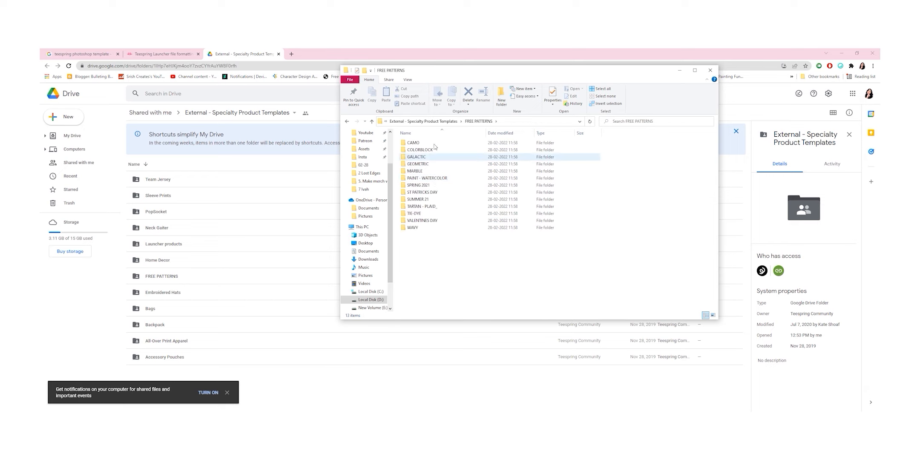
pyautogui.click(371, 121)
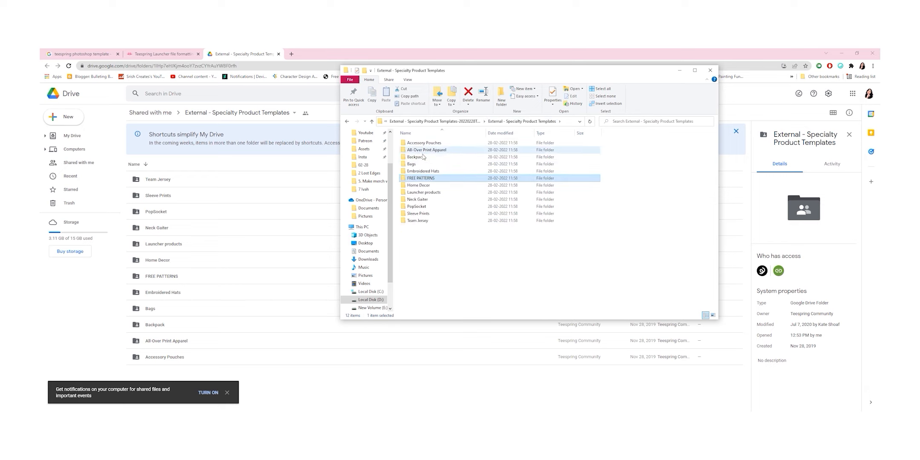
pyautogui.doubleClick(426, 149)
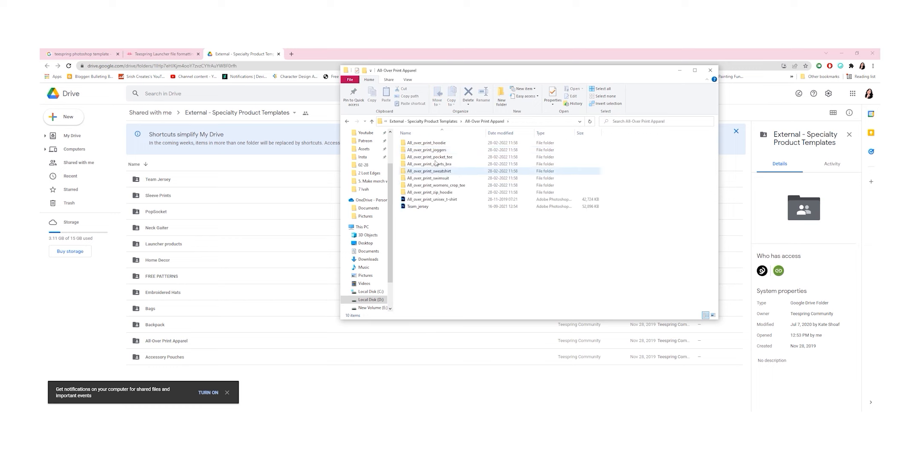
pyautogui.click(433, 199)
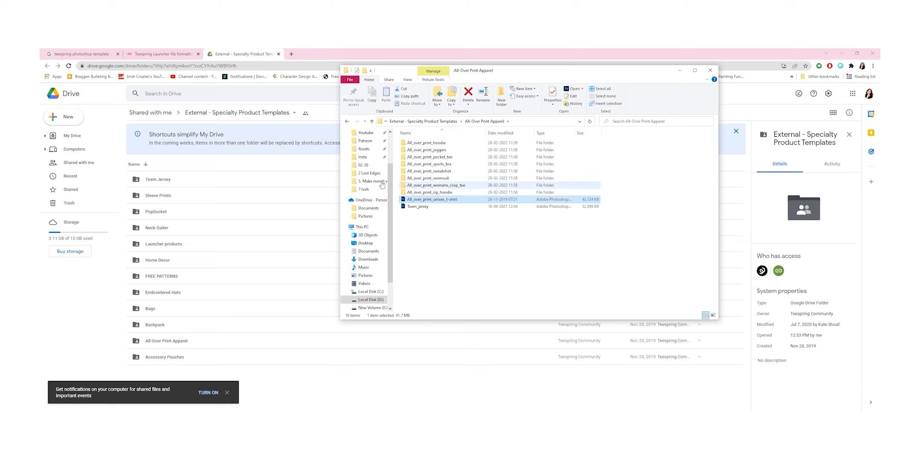
pyautogui.doubleClick(431, 200)
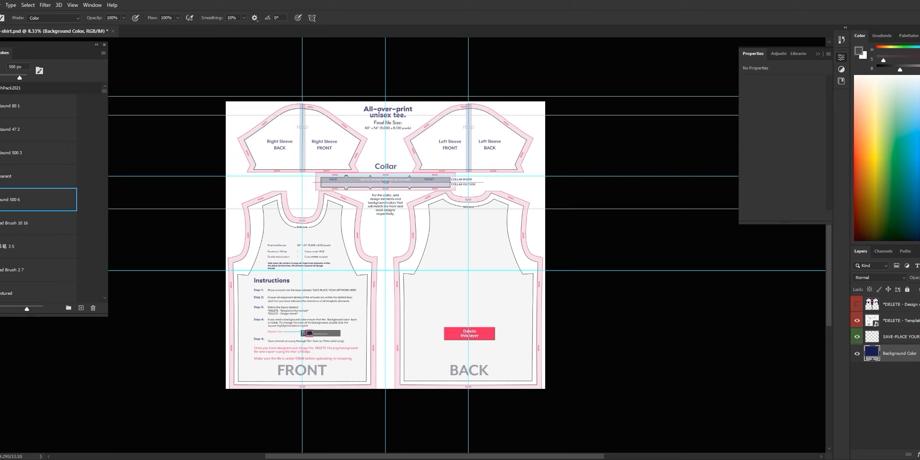
pyautogui.click(857, 352)
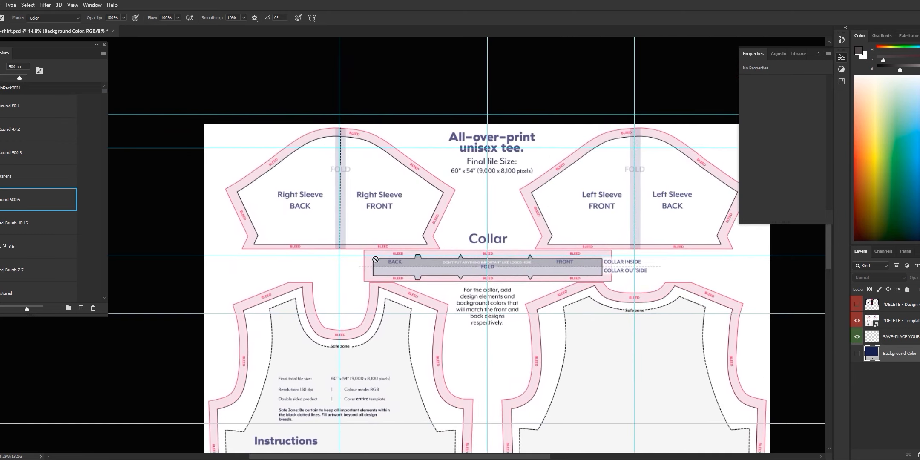
pyautogui.moveTo(722, 216)
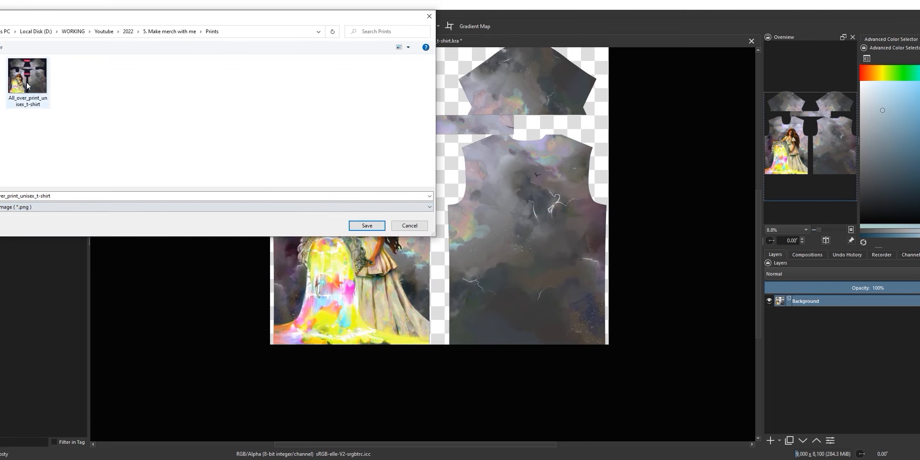
# Export the print as a new PNG 'All_over_print_unisex_t-shirt Final', keeping the existing file.
pyautogui.click(367, 225)
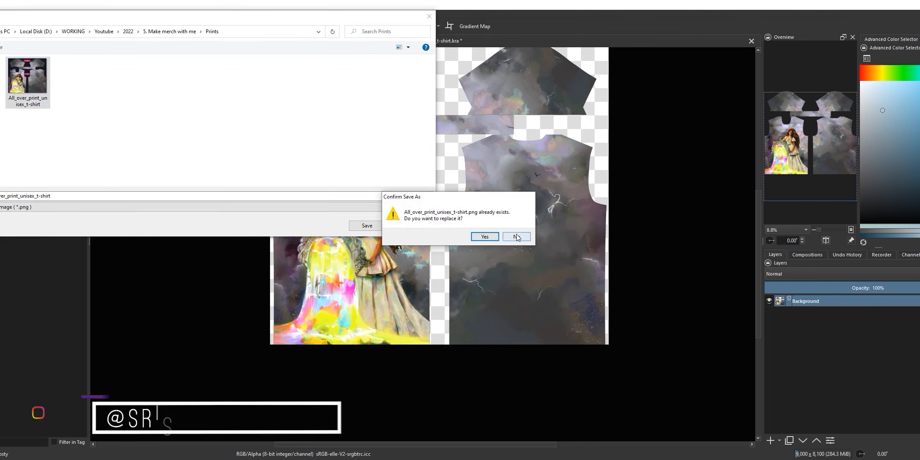
pyautogui.click(516, 237)
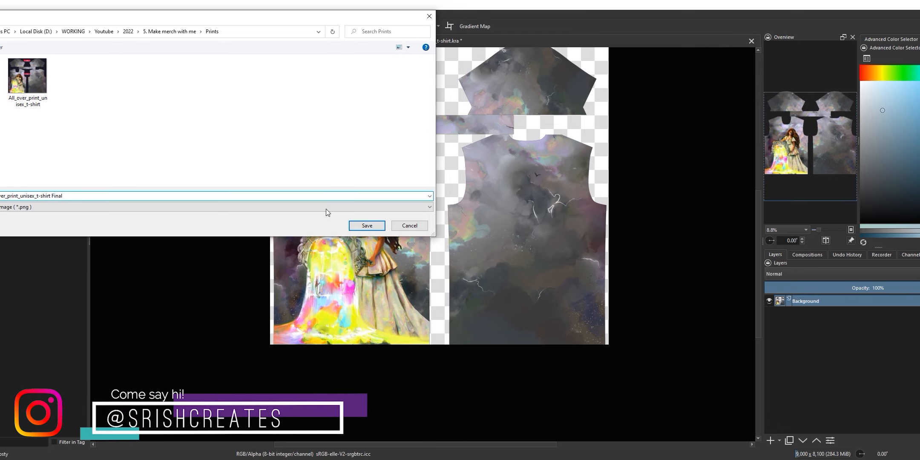
pyautogui.click(367, 224)
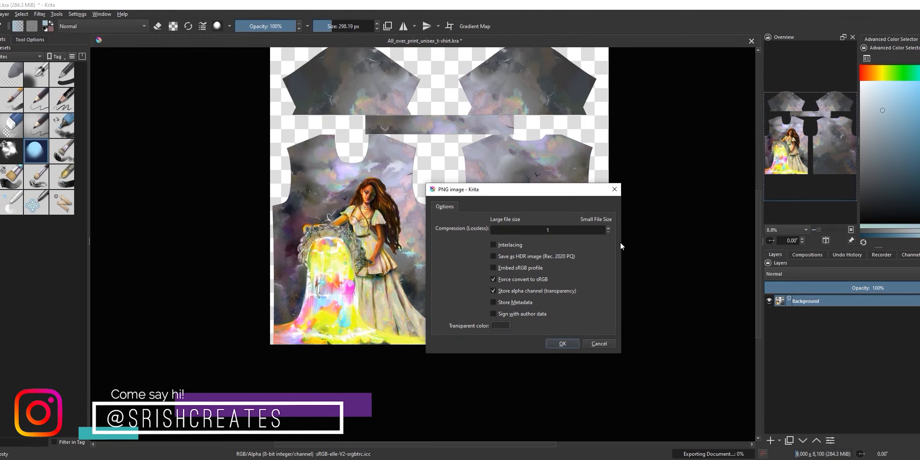
pyautogui.click(562, 344)
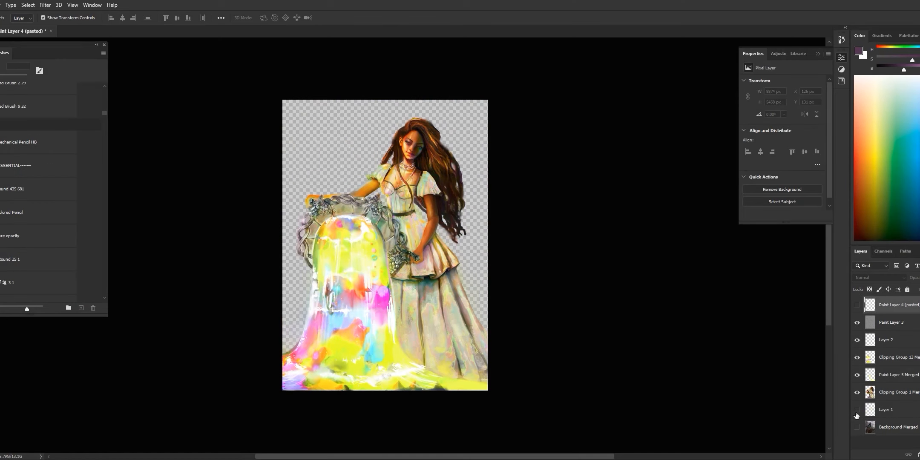
# Pen a path along the glowing dome, ornate frame, arm, flowing hair and leafy ornament.
pyautogui.click(857, 409)
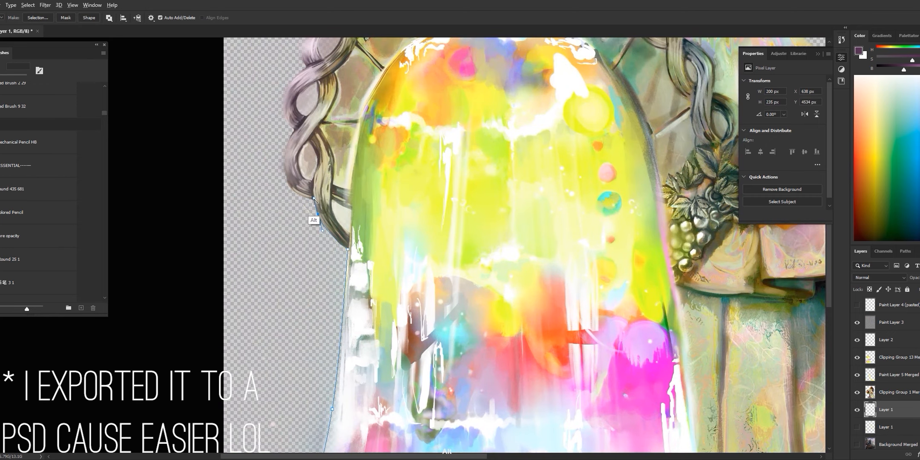
pyautogui.moveTo(314, 201); pyautogui.dragTo(297, 133)
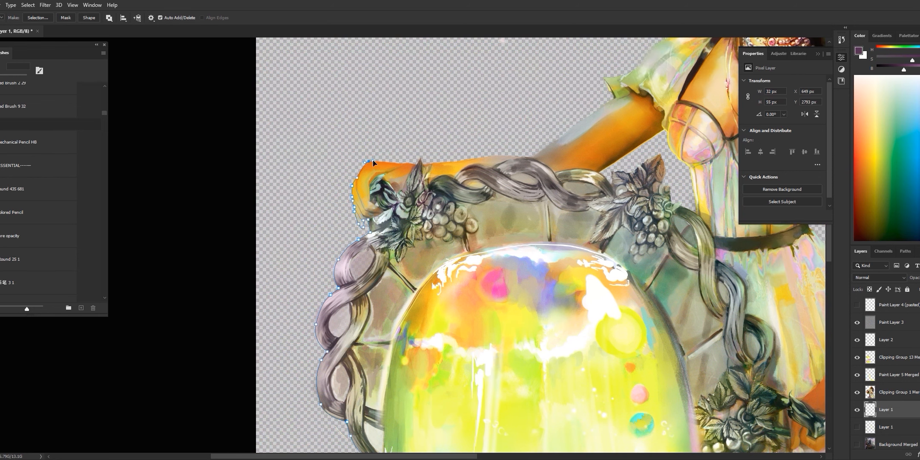
pyautogui.moveTo(373, 163); pyautogui.dragTo(514, 159)
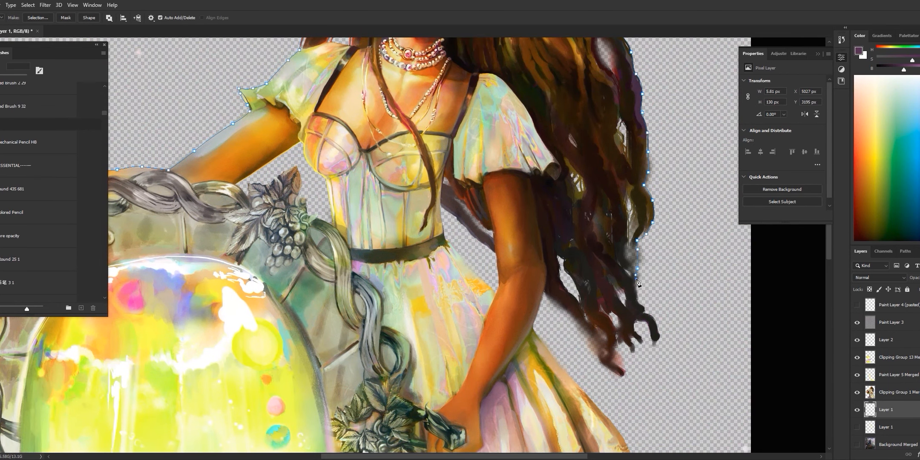
pyautogui.moveTo(642, 282); pyautogui.dragTo(655, 339)
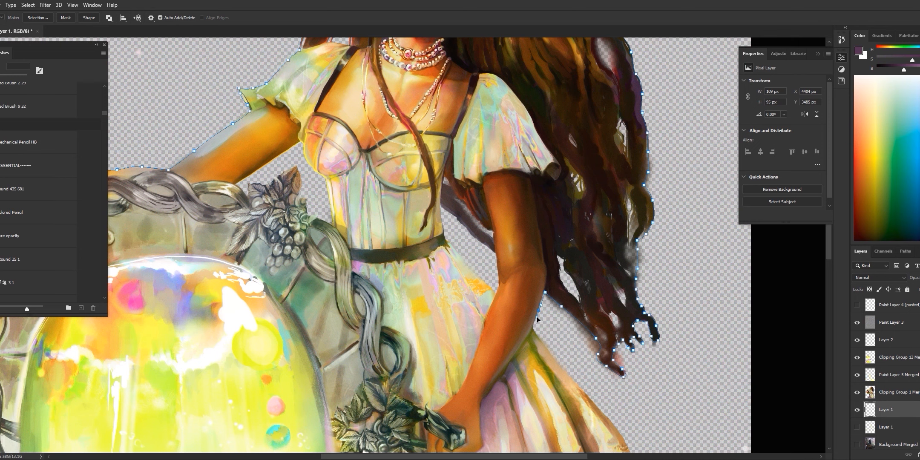
pyautogui.scroll(-3)
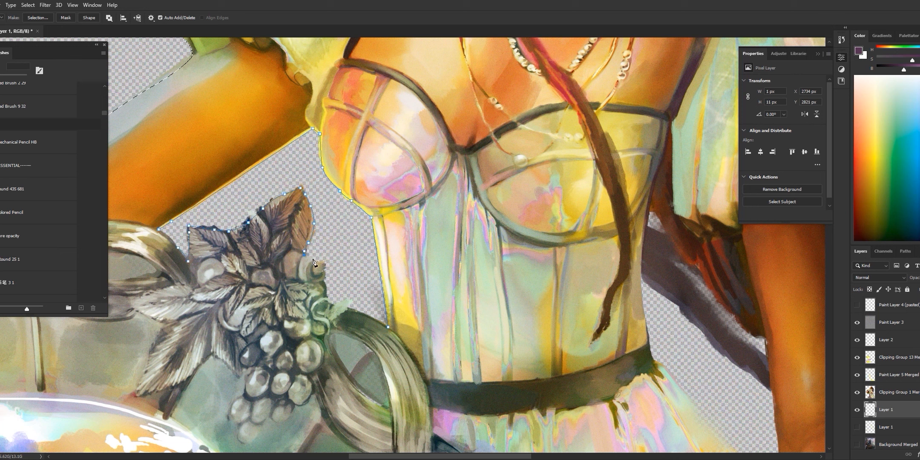
pyautogui.click(350, 312)
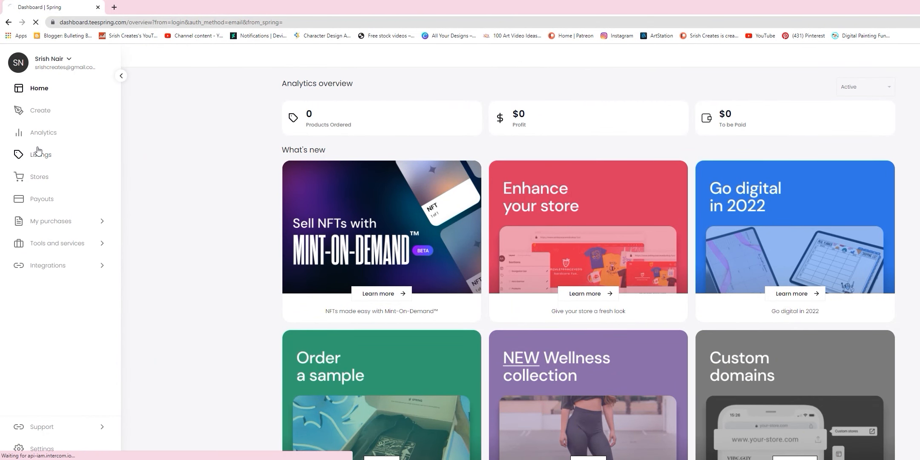
# From Listings, create a new listing and pick the Classic Tee under Apparel.
pyautogui.click(41, 155)
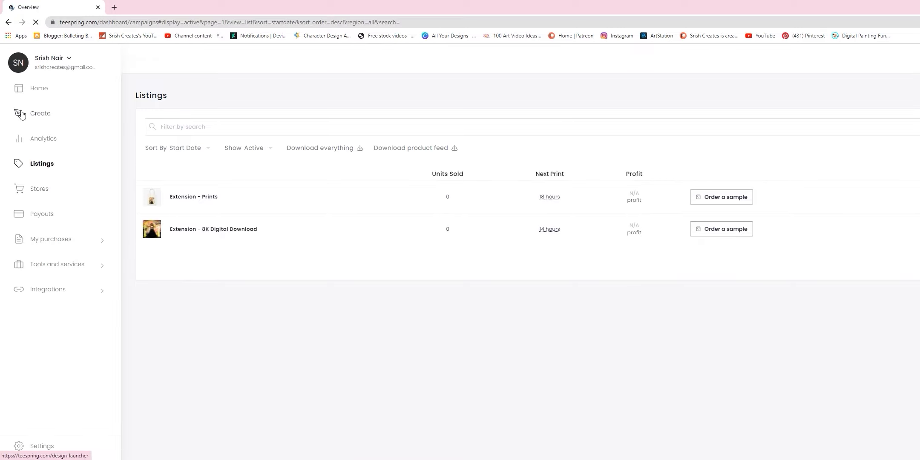
pyautogui.click(39, 114)
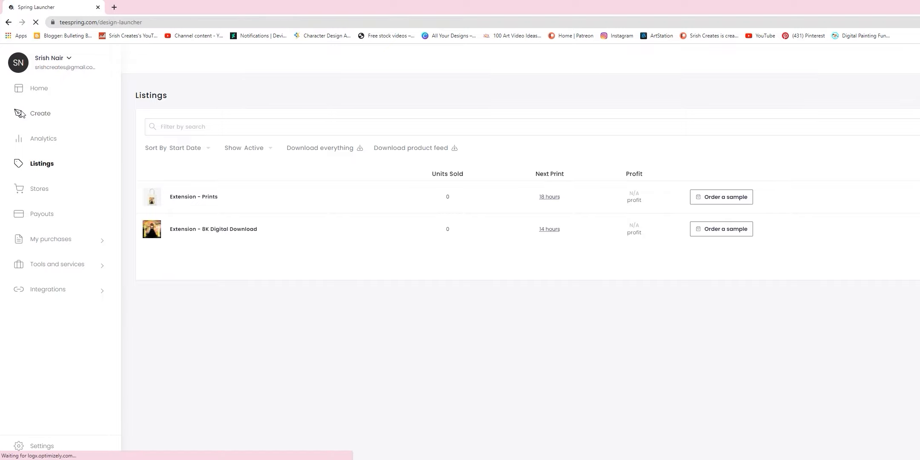
pyautogui.click(19, 113)
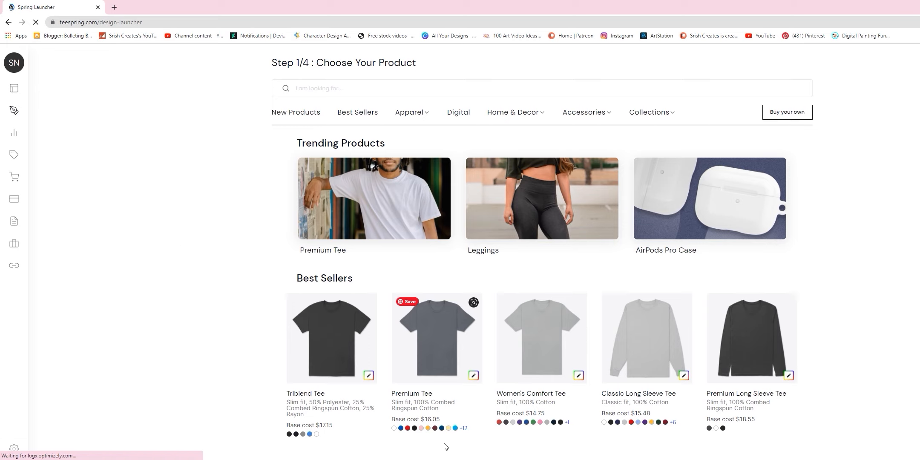
pyautogui.scroll(-3)
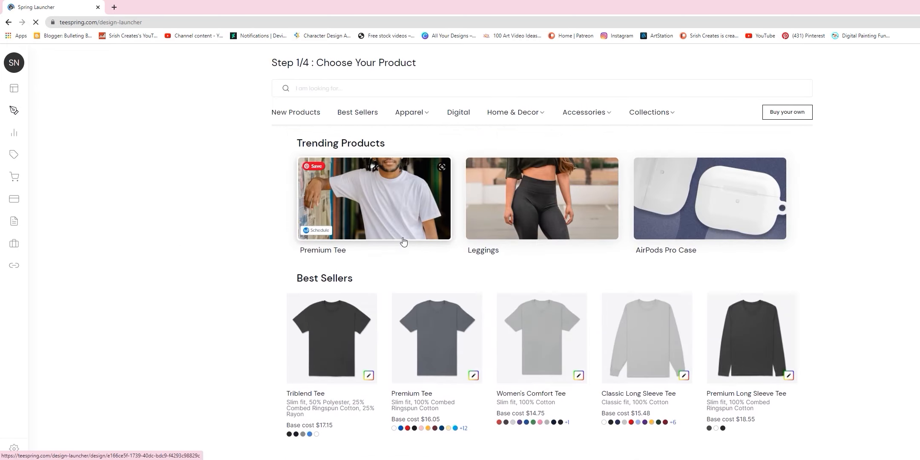
pyautogui.scroll(-3)
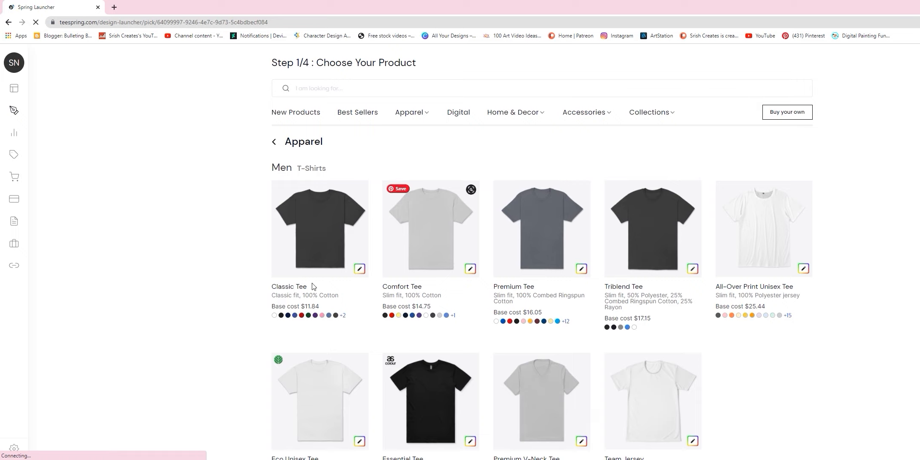
pyautogui.moveTo(311, 235)
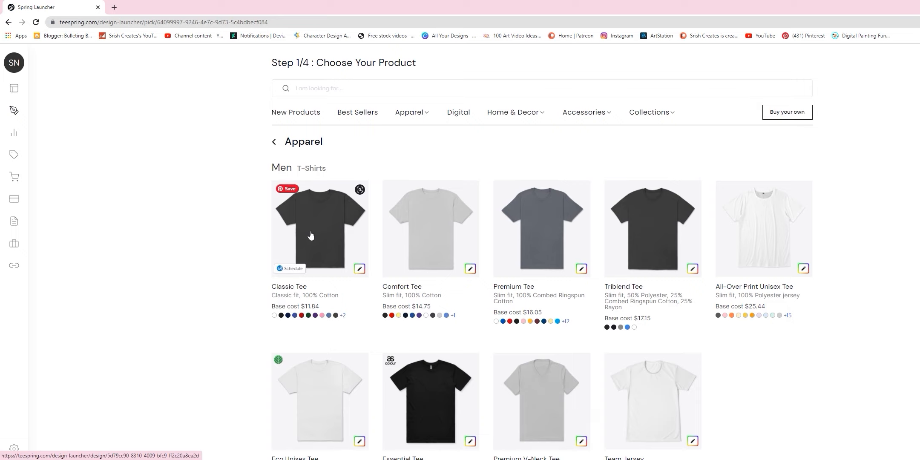
pyautogui.click(312, 235)
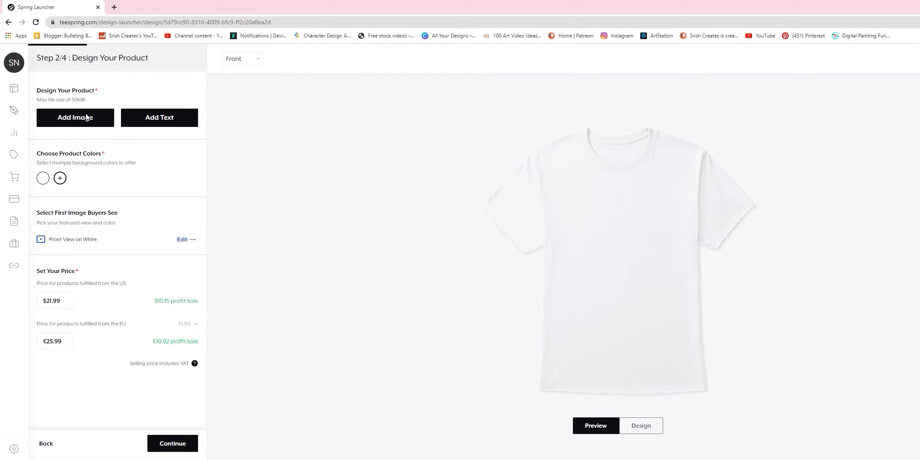
# Upload the transparent painting from the Prints folder onto the Classic Tee.
pyautogui.click(74, 117)
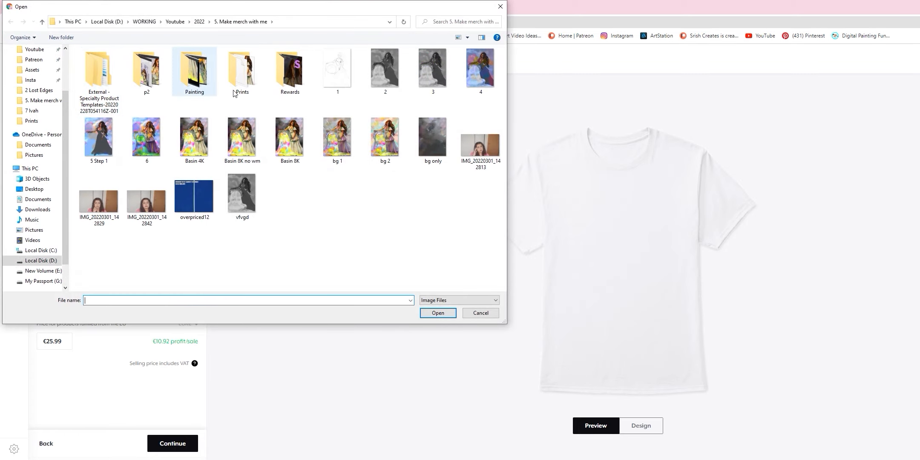
pyautogui.doubleClick(242, 69)
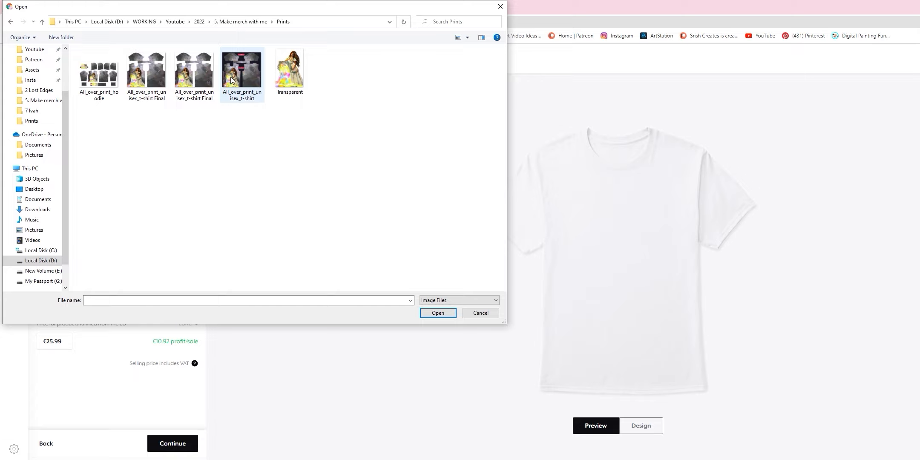
pyautogui.click(289, 70)
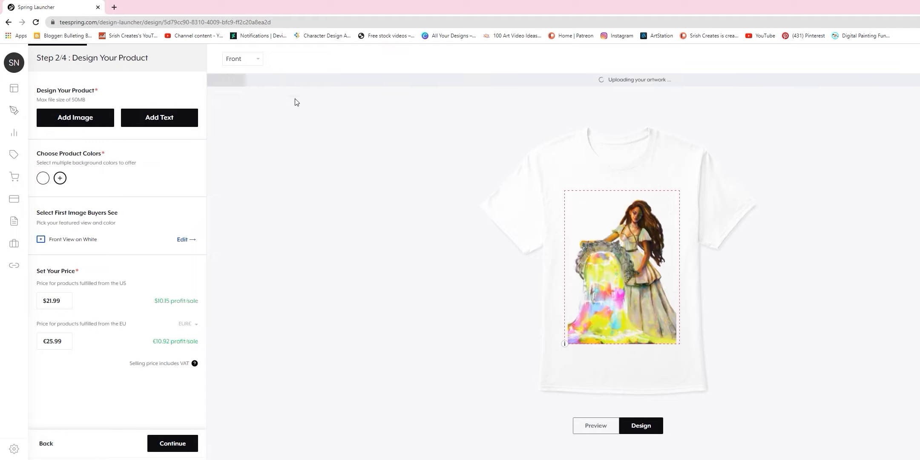
pyautogui.moveTo(635, 290)
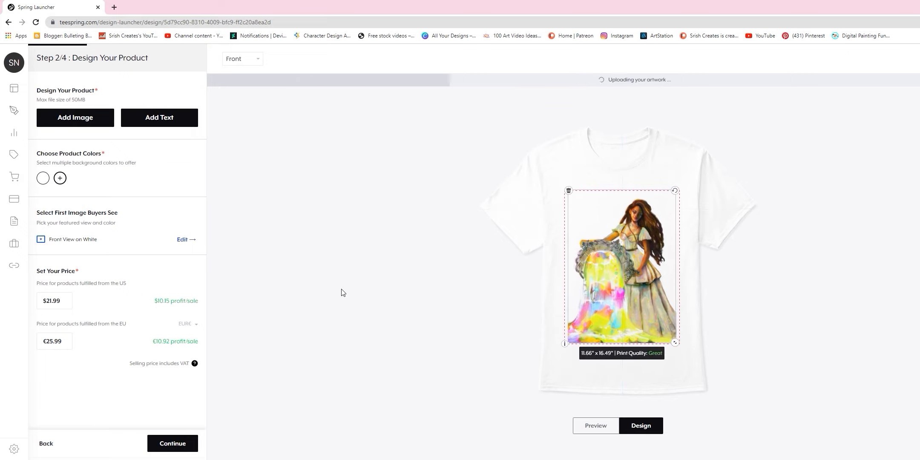
pyautogui.moveTo(115, 243)
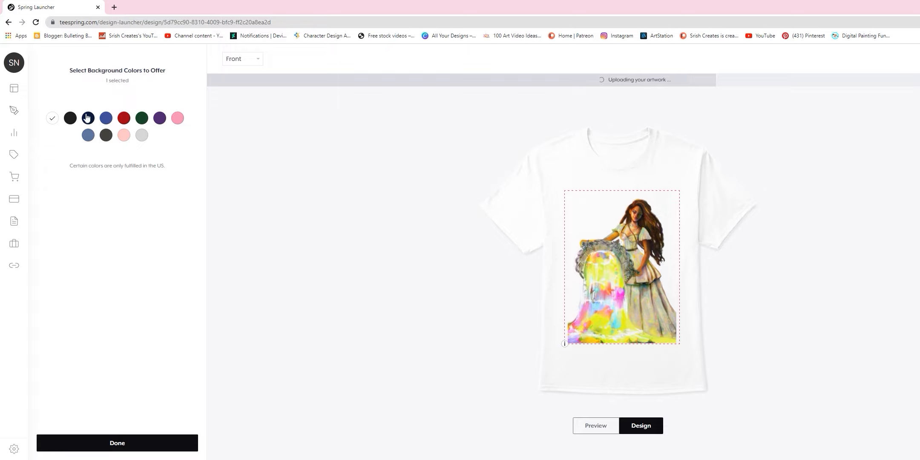
# Offer the tee in white, pink and light grey, dropping purple, and edit the EU price.
pyautogui.click(124, 135)
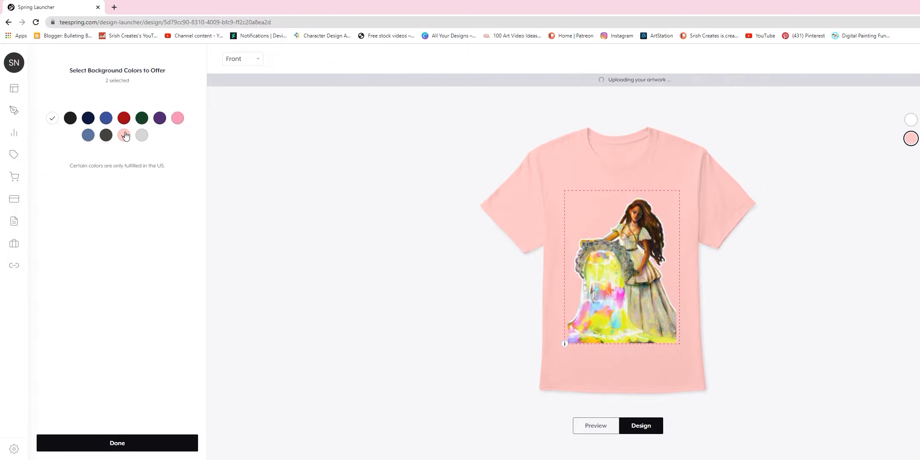
pyautogui.click(142, 134)
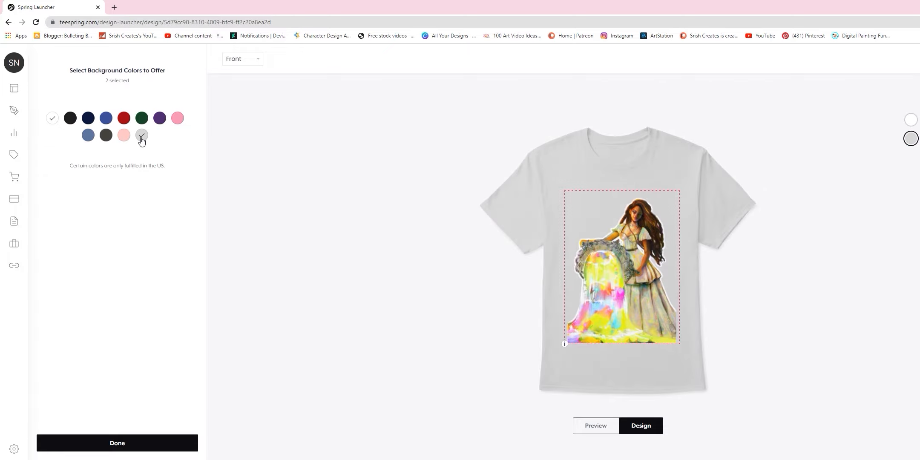
pyautogui.click(177, 117)
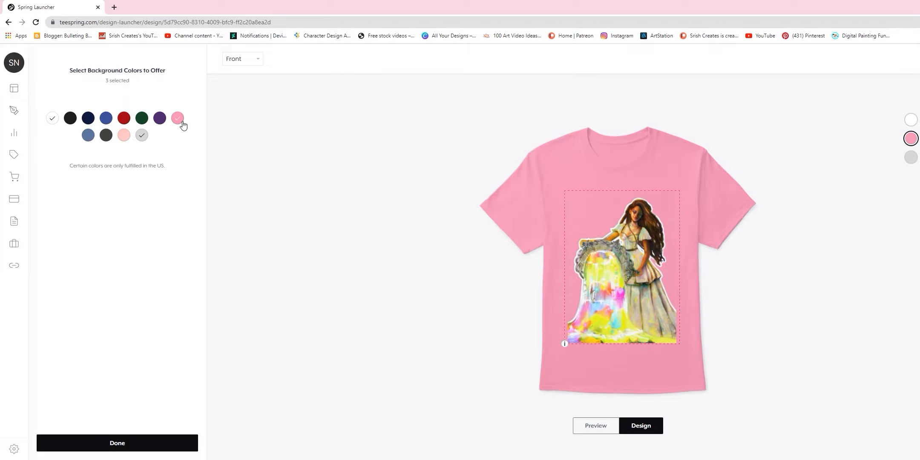
pyautogui.click(159, 117)
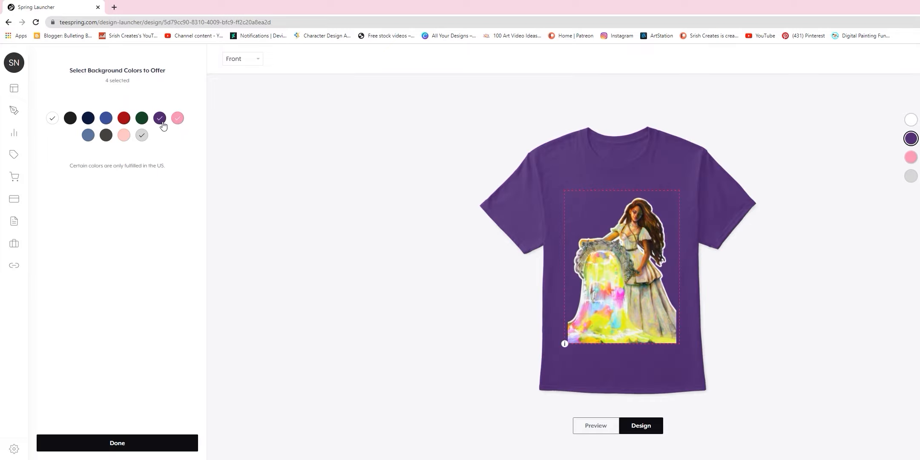
pyautogui.click(117, 443)
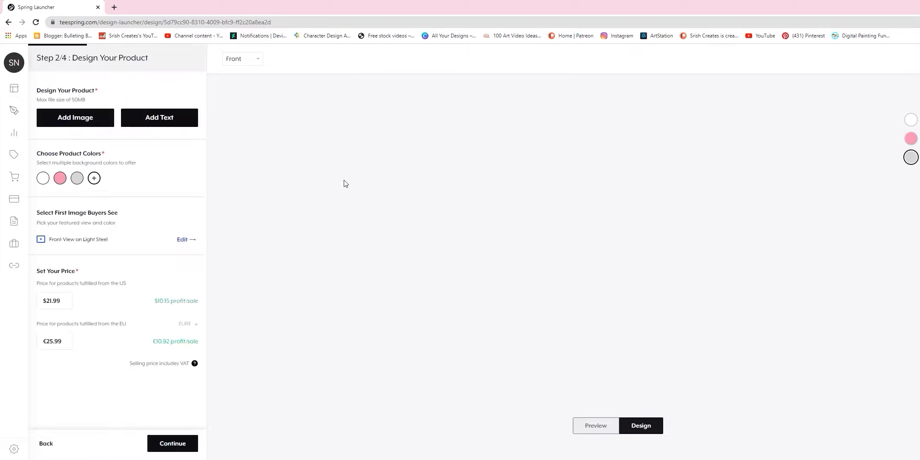
pyautogui.click(596, 425)
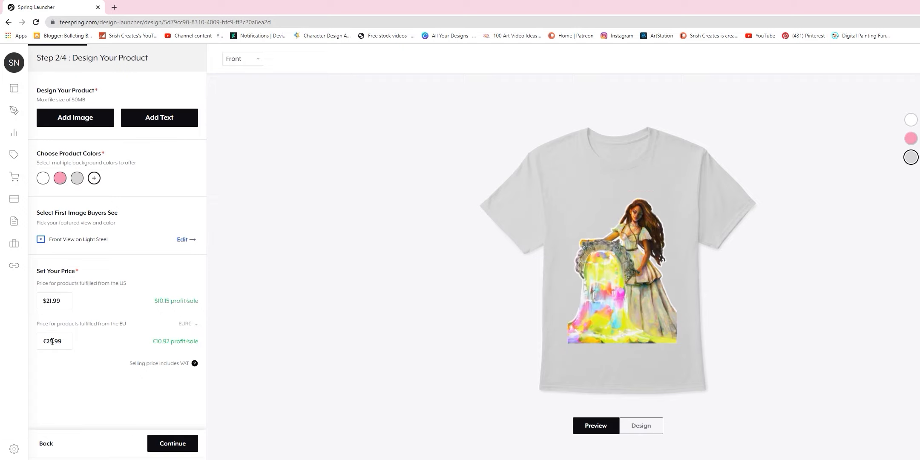
pyautogui.write('22.99')
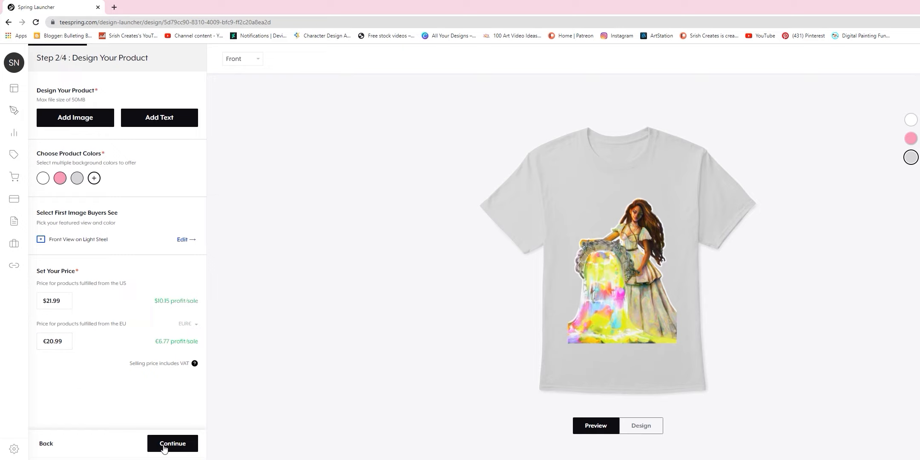
# Add an All-Over Print Unisex Tee using the All_over_print_unisex_t-shirt Final artwork.
pyautogui.click(172, 443)
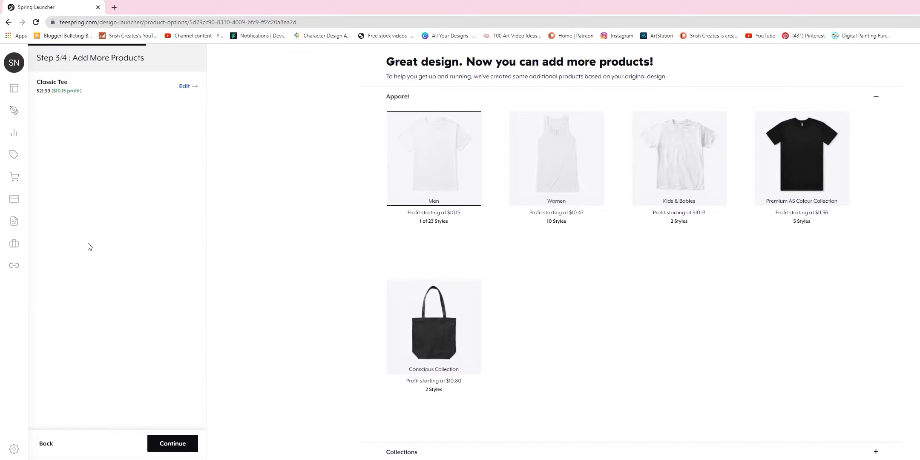
pyautogui.moveTo(563, 170)
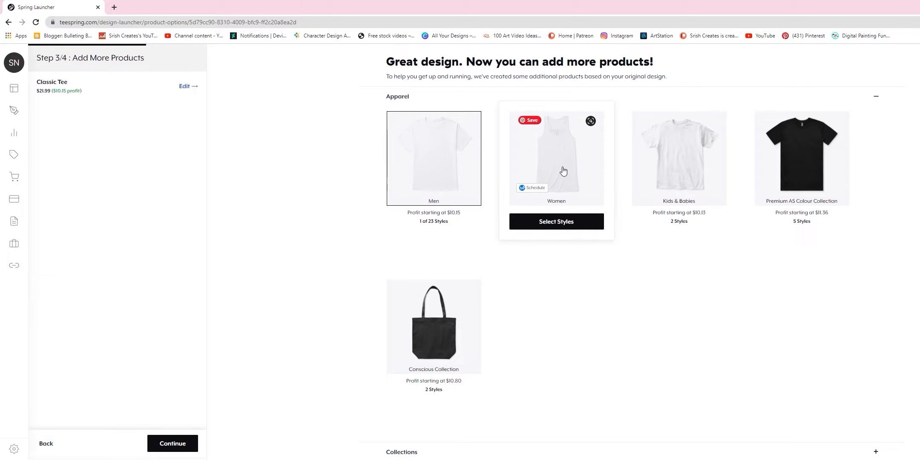
pyautogui.click(556, 221)
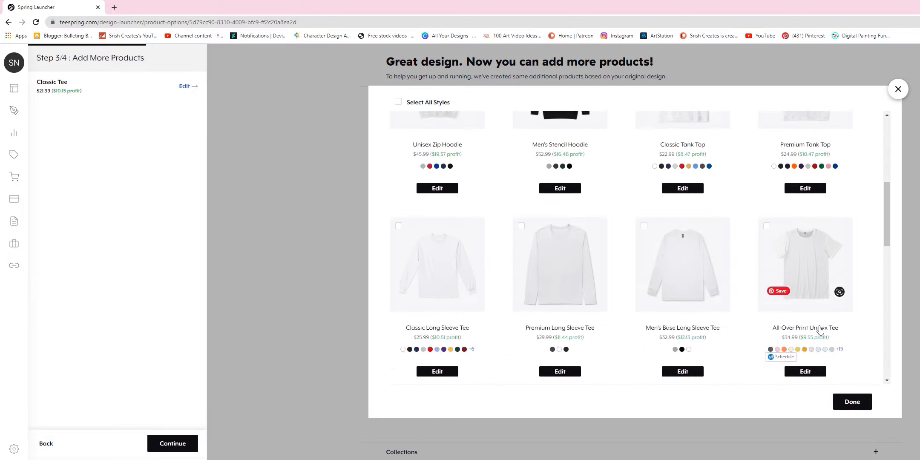
pyautogui.click(805, 372)
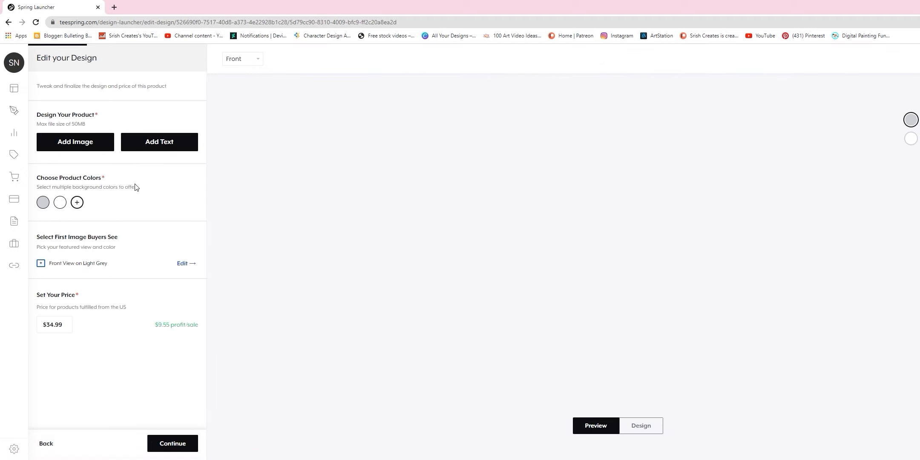
pyautogui.click(75, 141)
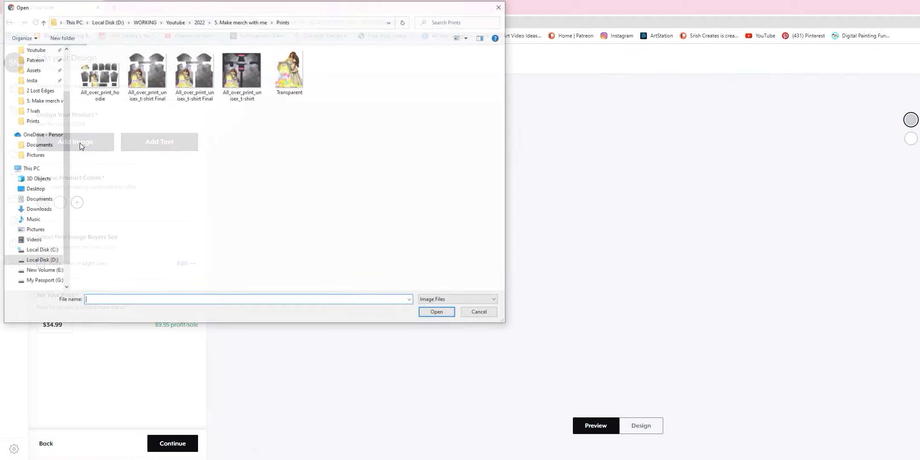
pyautogui.click(146, 74)
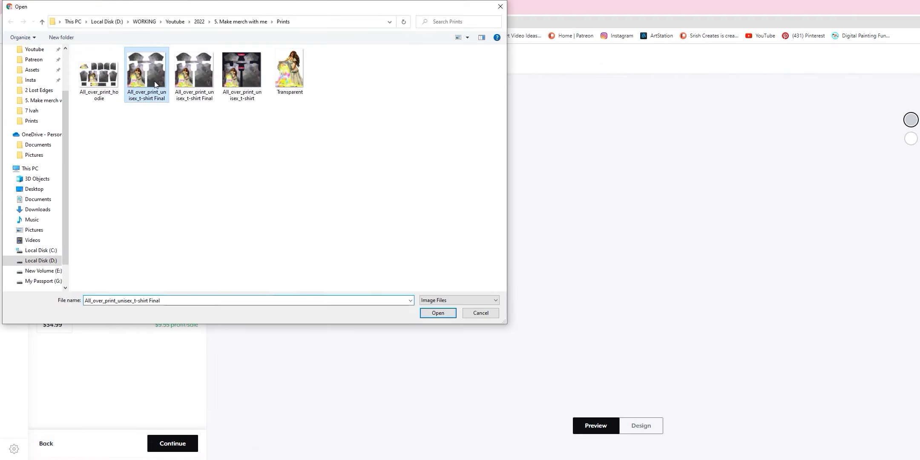
pyautogui.click(438, 312)
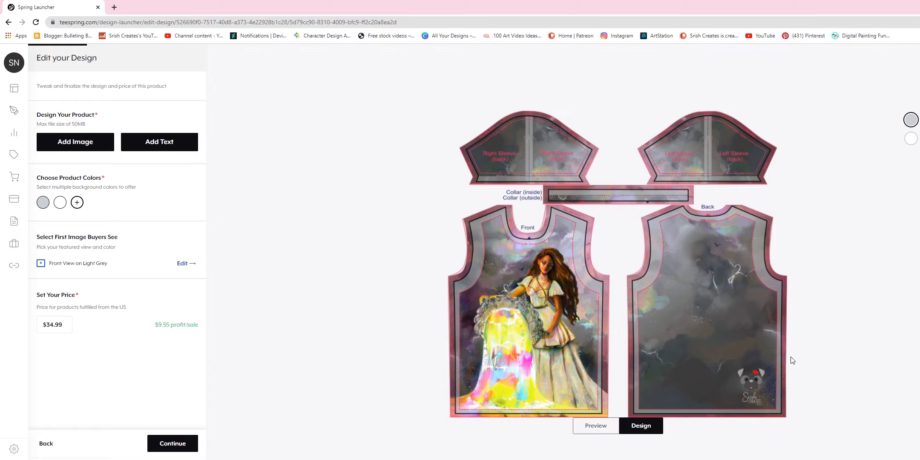
# Save the all-over tee, then add the organic tote bag, 18" x 24" poster and die cut sticker.
pyautogui.click(597, 425)
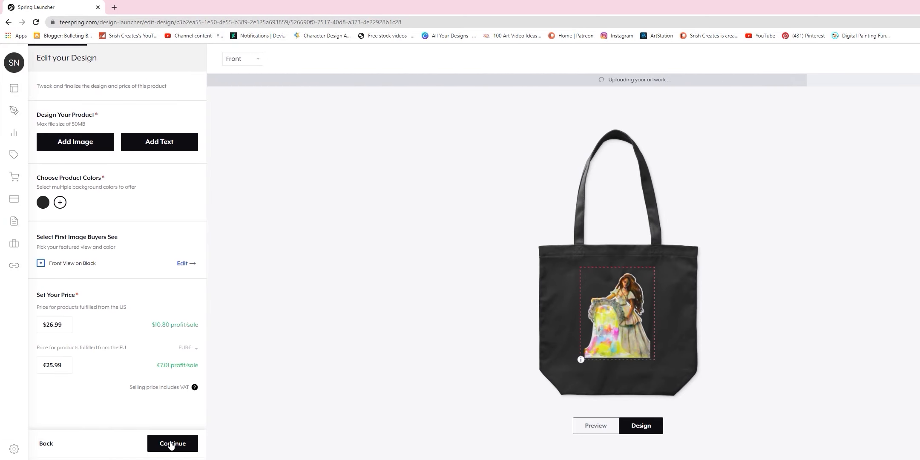
pyautogui.click(172, 443)
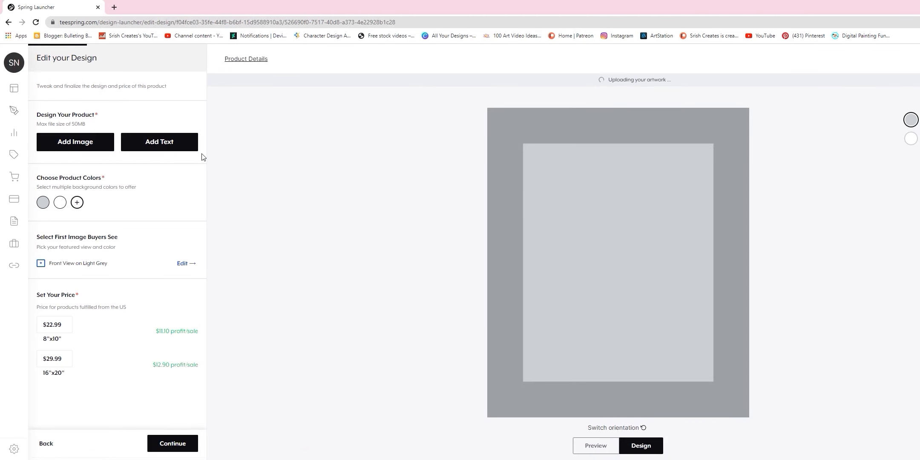
pyautogui.moveTo(583, 241)
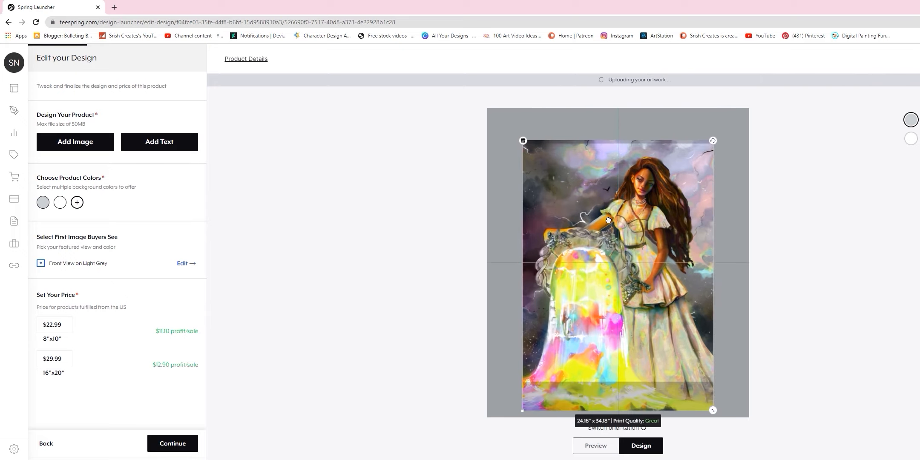
pyautogui.click(172, 443)
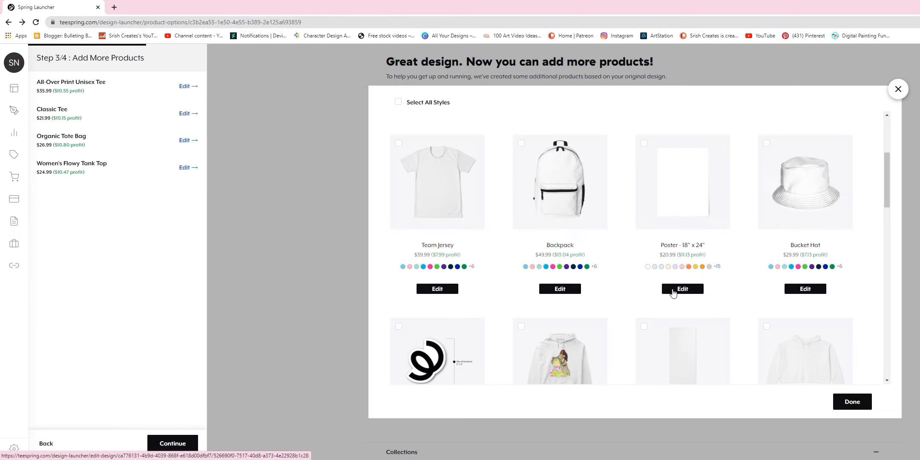
pyautogui.click(683, 288)
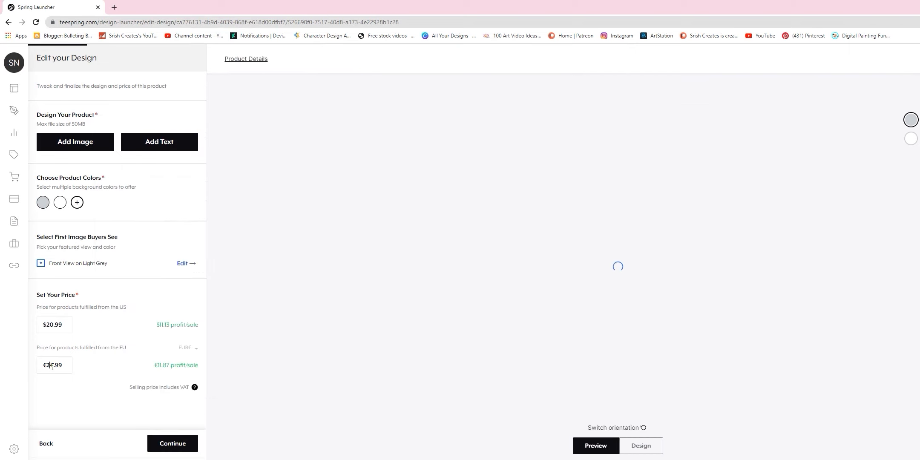
pyautogui.click(172, 443)
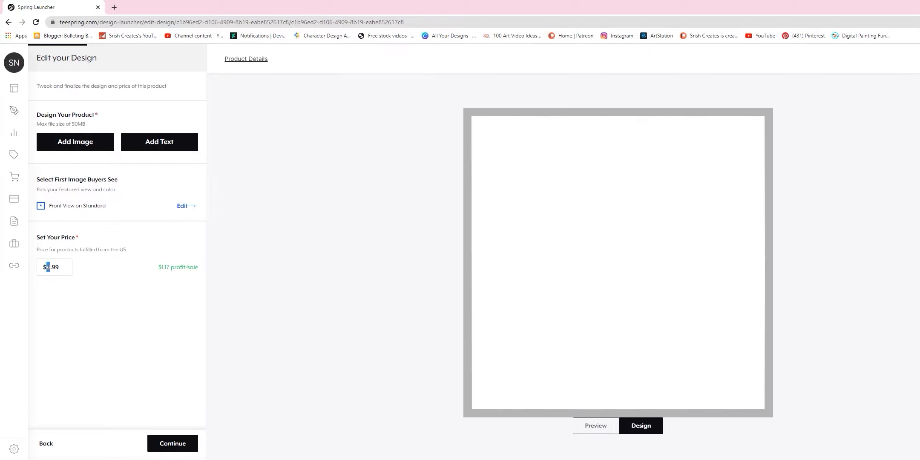
pyautogui.click(172, 443)
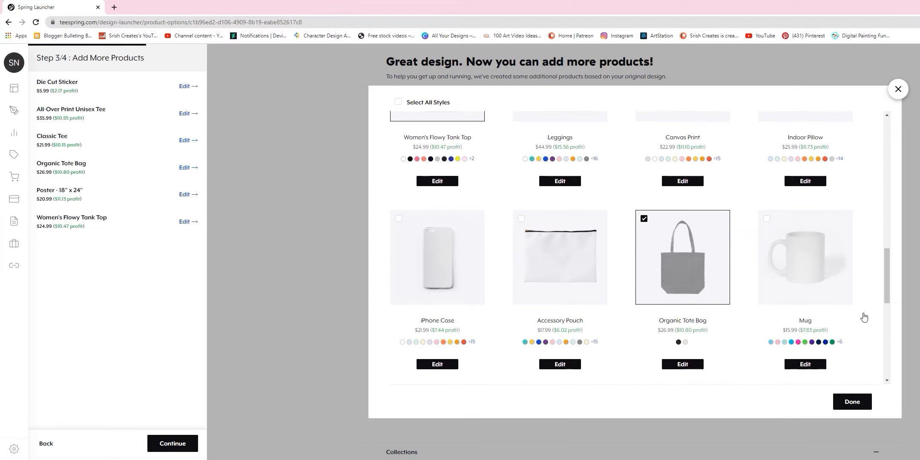
pyautogui.click(898, 88)
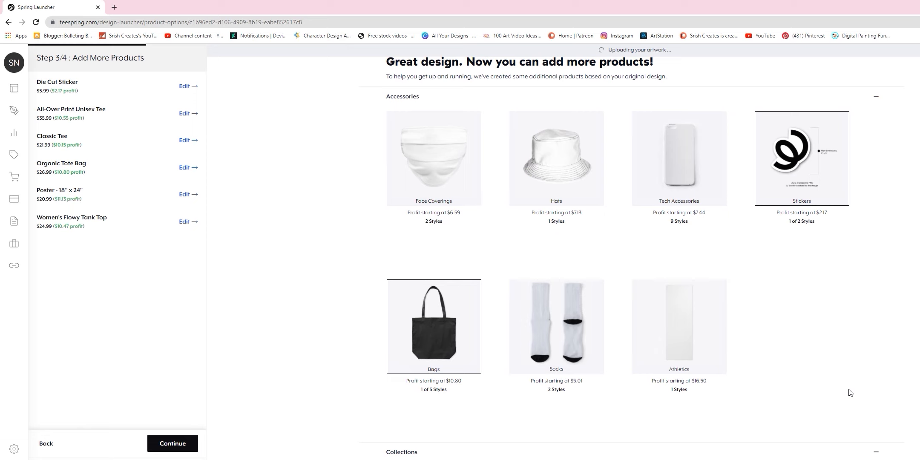
# Confirm the featured product view and bring the Patreon story back as the listing description.
pyautogui.click(172, 442)
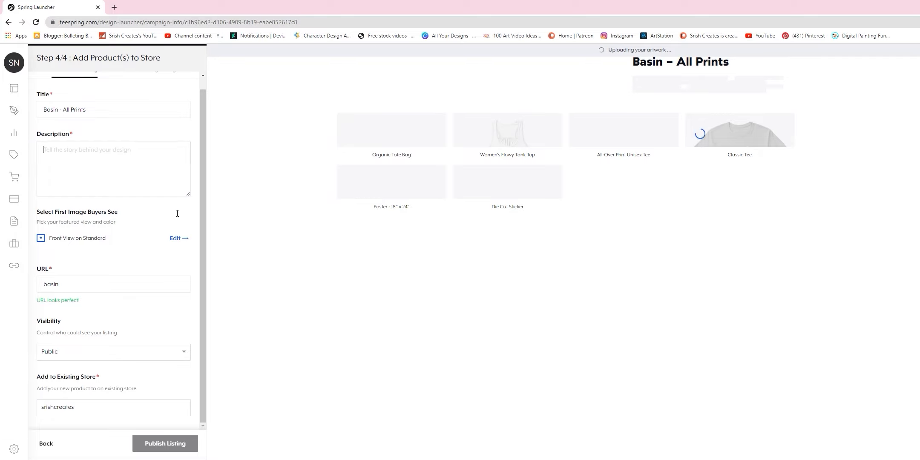
pyautogui.click(174, 238)
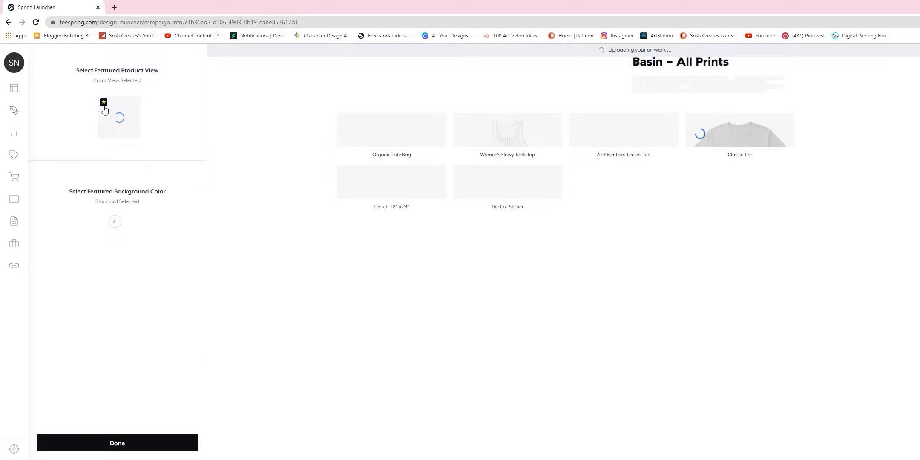
pyautogui.click(117, 443)
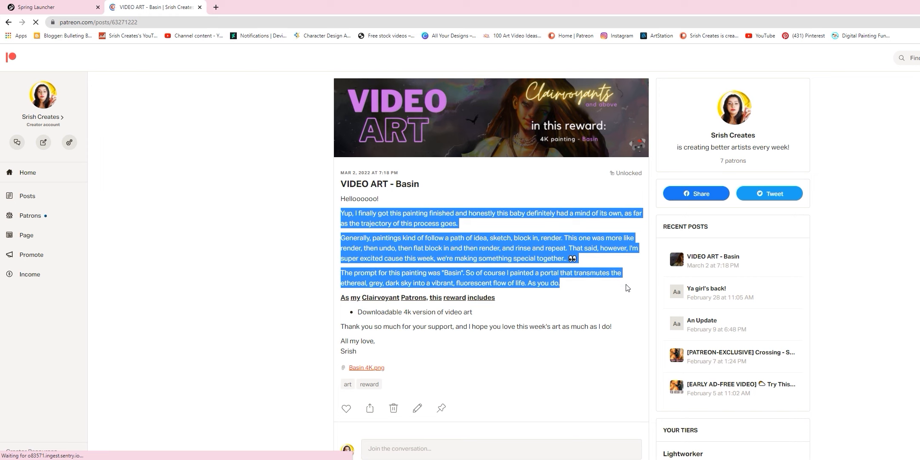
pyautogui.click(32, 6)
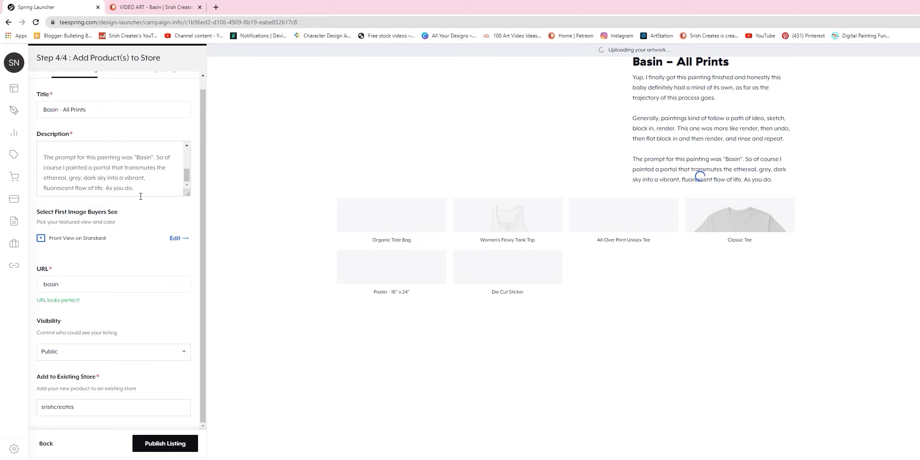
# Publish Basin - All Prints and browse its live All-Over Print Unisex Tee page at $35.99.
pyautogui.click(165, 443)
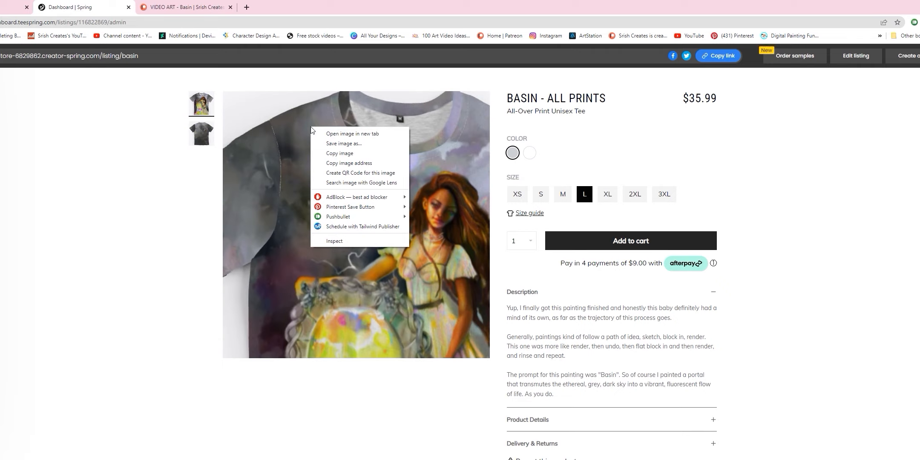
pyautogui.click(387, 114)
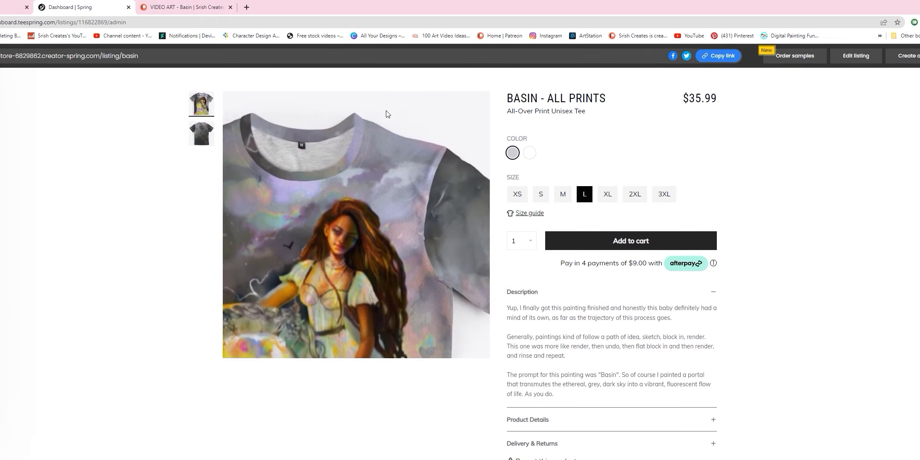
pyautogui.scroll(-3)
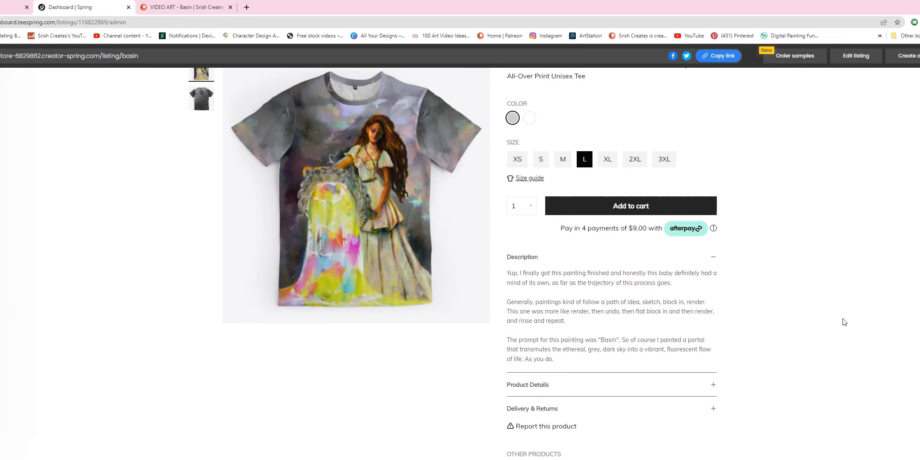